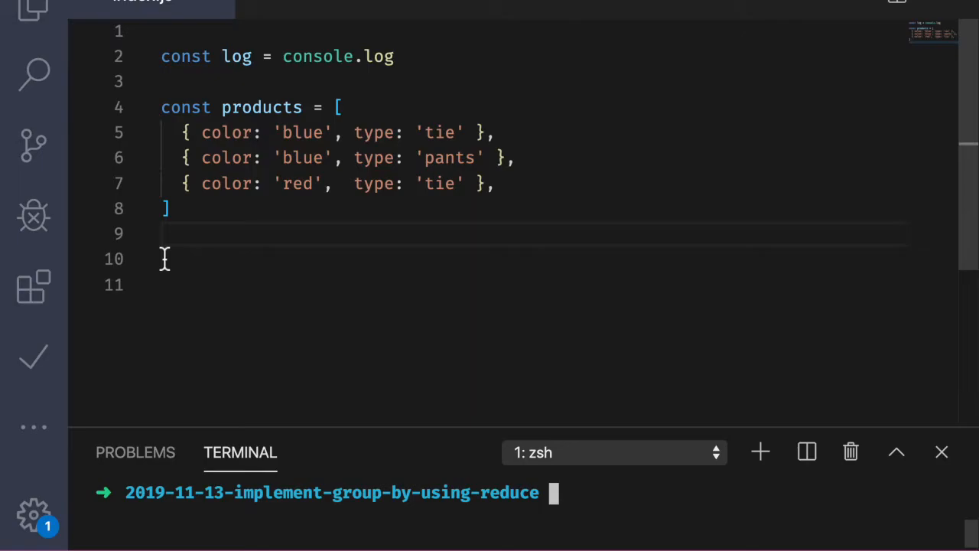
- Write a productsByColor object mapping 'blue' and 'red' to their matching products
type("const productsByColor = {")
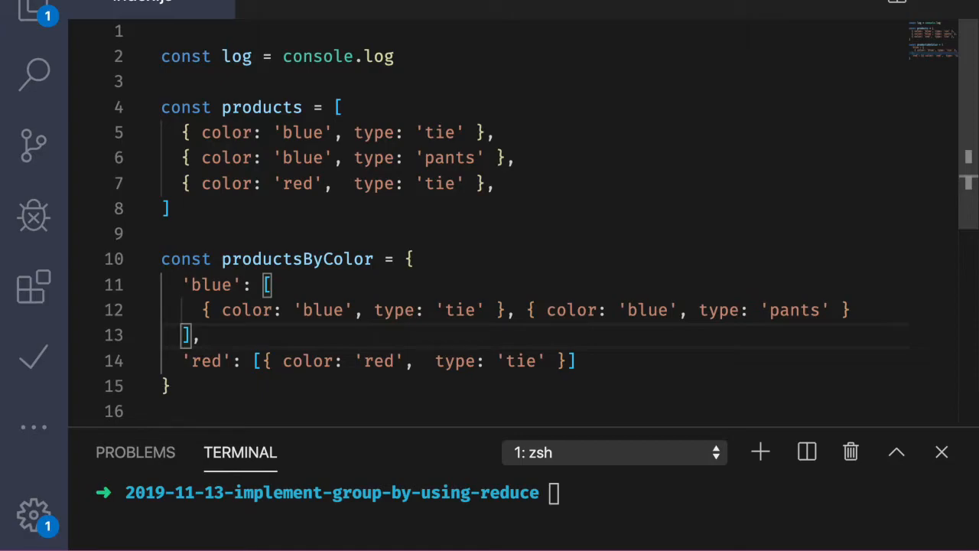
- Define groupBy = (key, arr) => arr.reduce(..., {}) and log groupBy('color', products)
type("const groupBy = (")
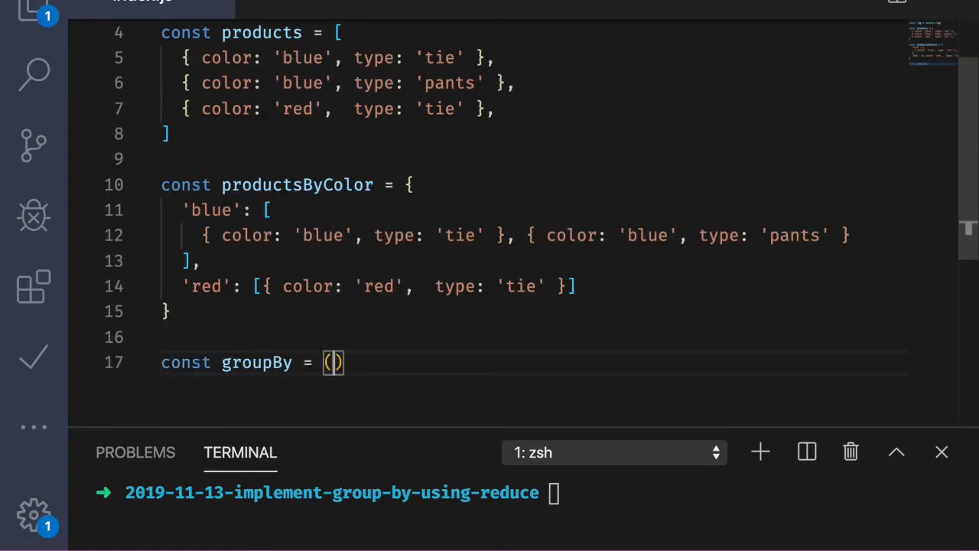
type("key,arr) => arr.redu")
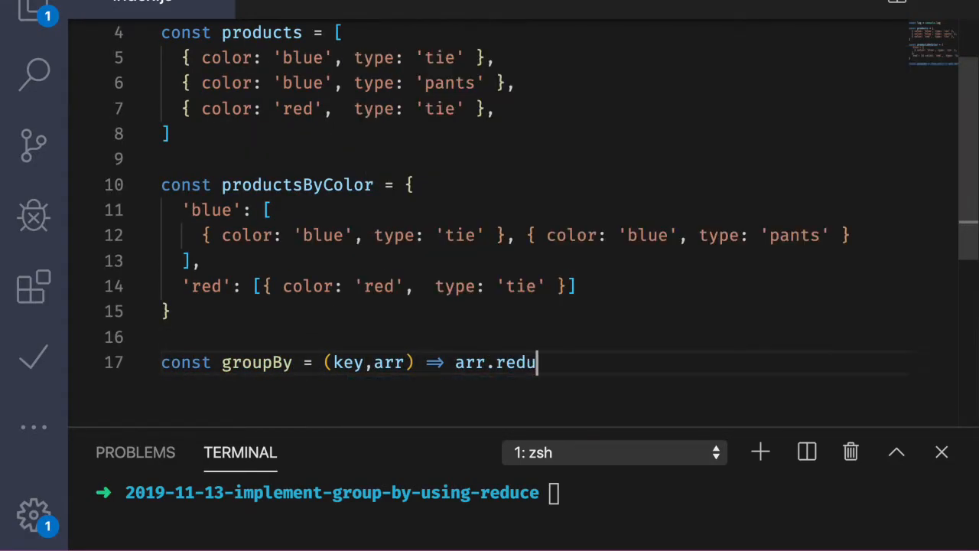
type("ce()")
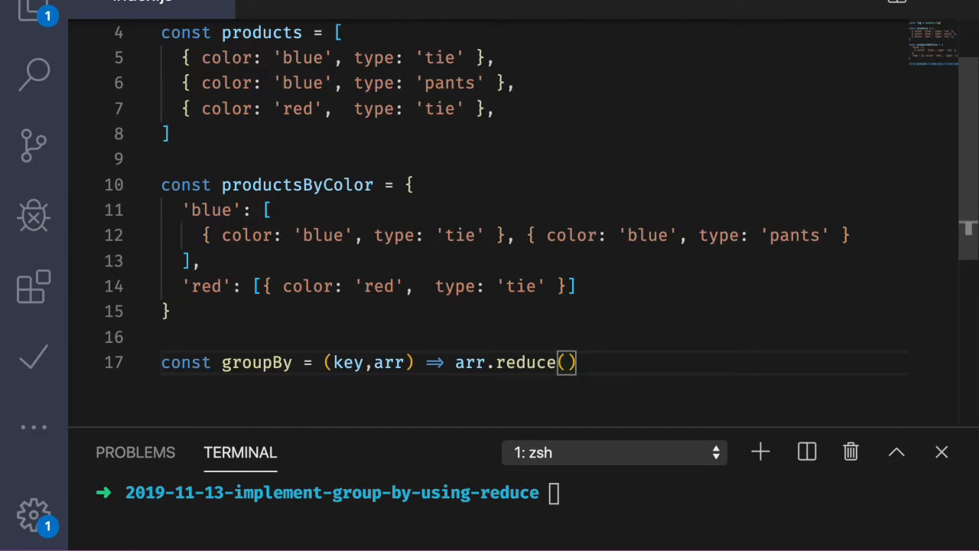
type("log(groupBy('color', products")
type(", {")
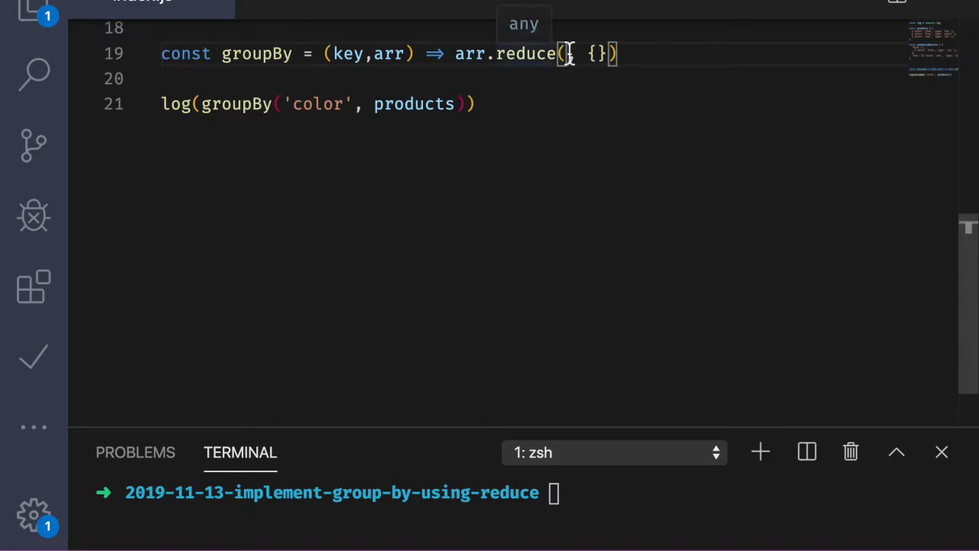
- Give reduce an (acc, val) => ... placeholder callback before the {} initial value
type("(acc,val) => ...,")
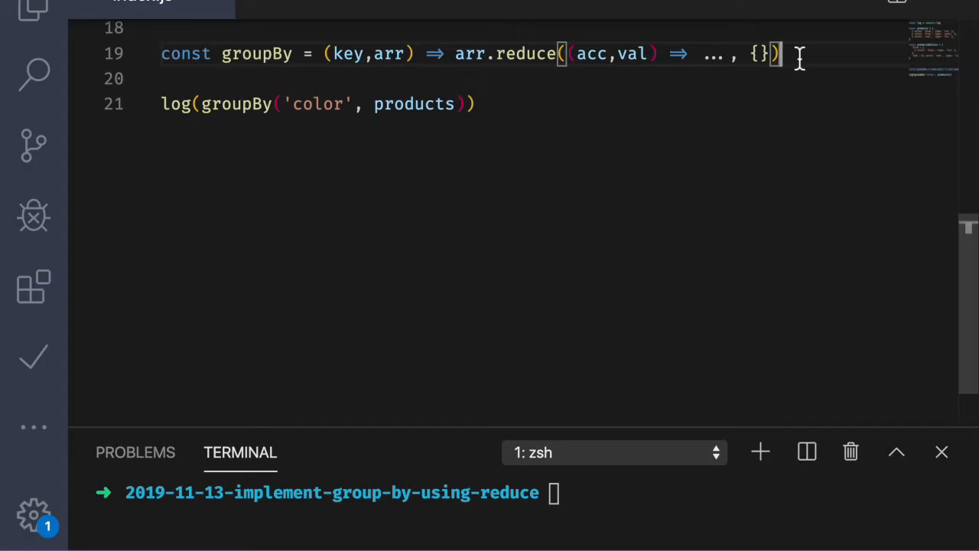
- Rename the callback parameters to cache, product and return ({ ...cache: [] })
type("cache,product")
left_click(531, 78)
type("({...cache: []}),")
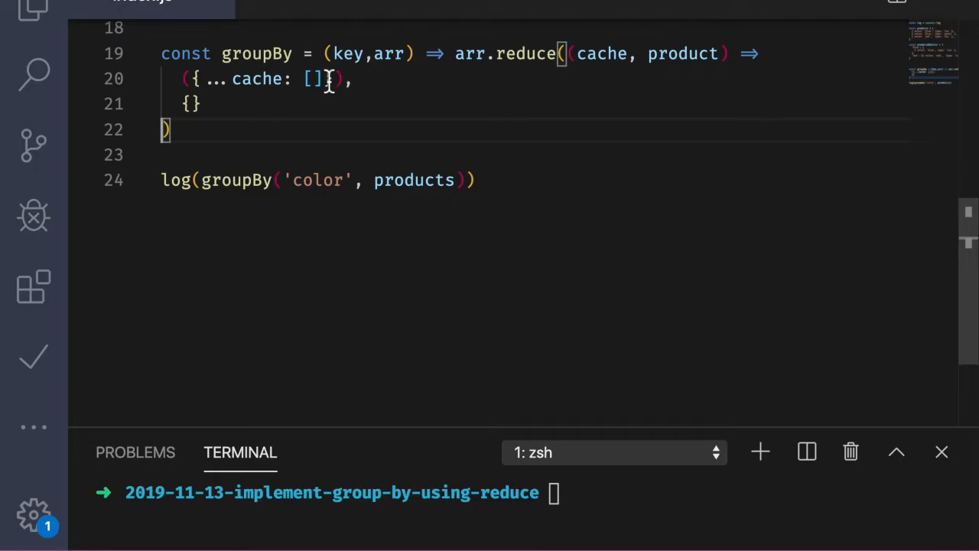
- Return ({ ...cache, [product[key]]: [product] }) with a computed key from the callback
type("product[key]]")
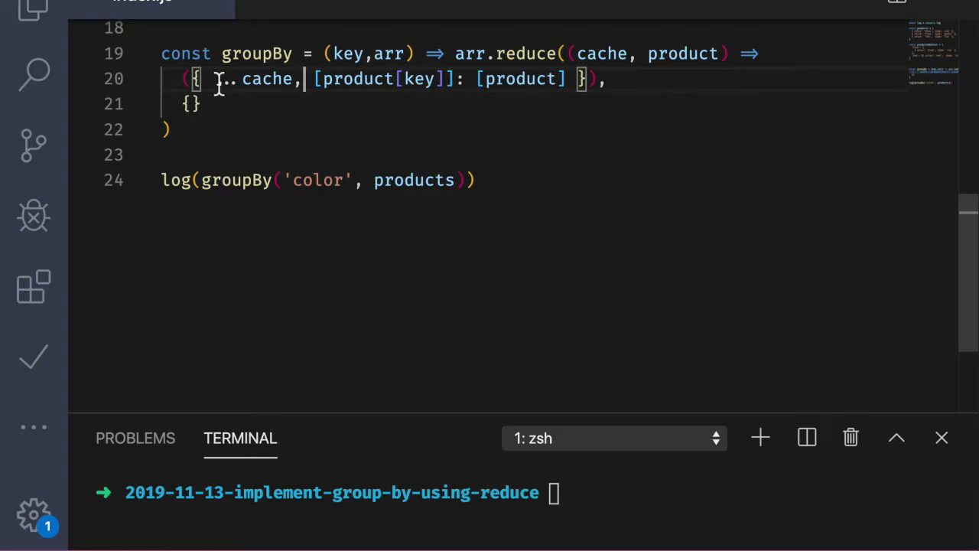
mouse_move(263, 92)
type("product")
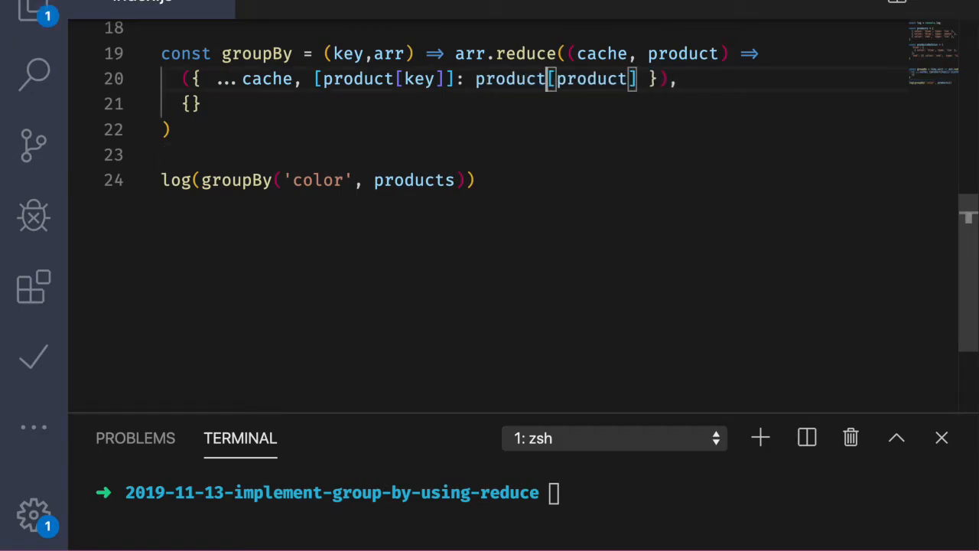
- Set the entry to product[key] in cache ? cache[product[key]].concat(product) : [product]
type("[key] in cache ? c")
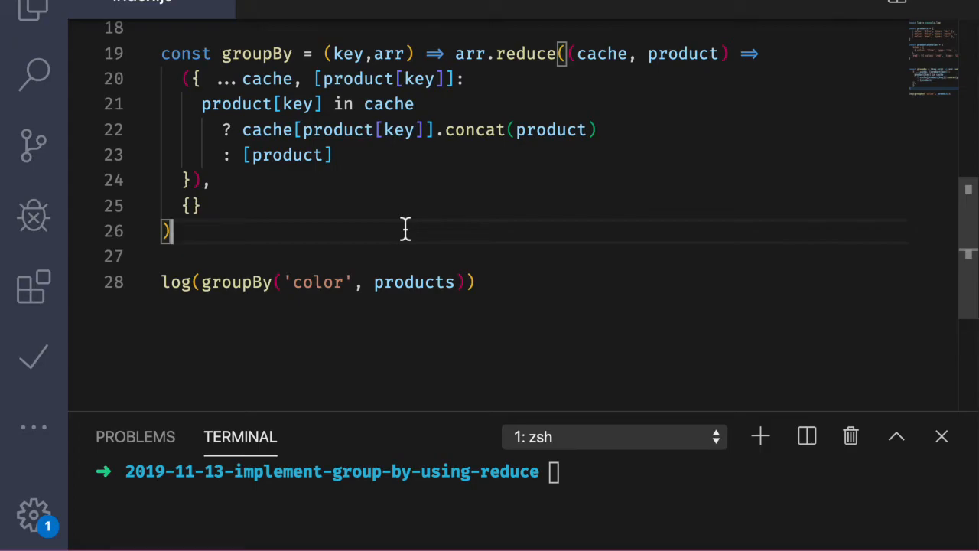
- Run node index.js to print the products grouped into blue and red lists
type("node index.js")
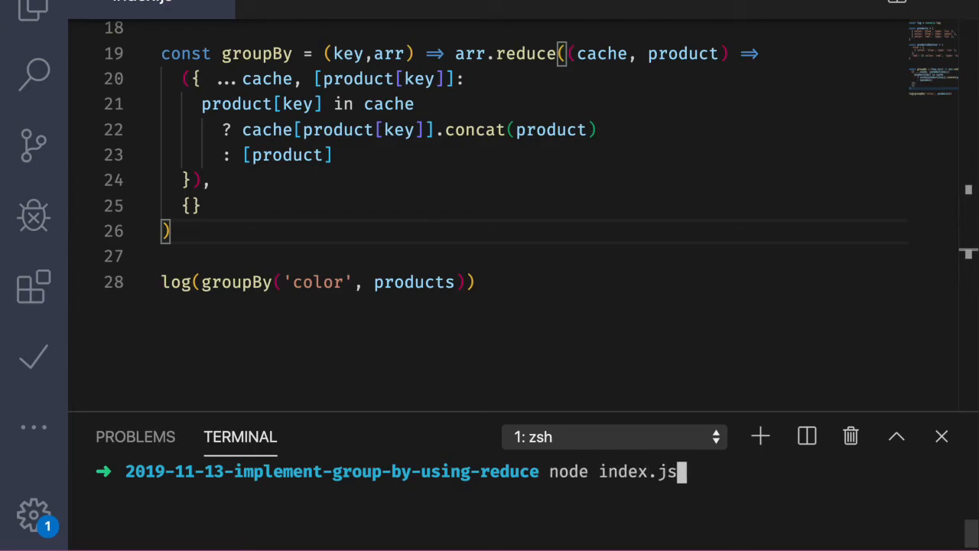
key("Enter")
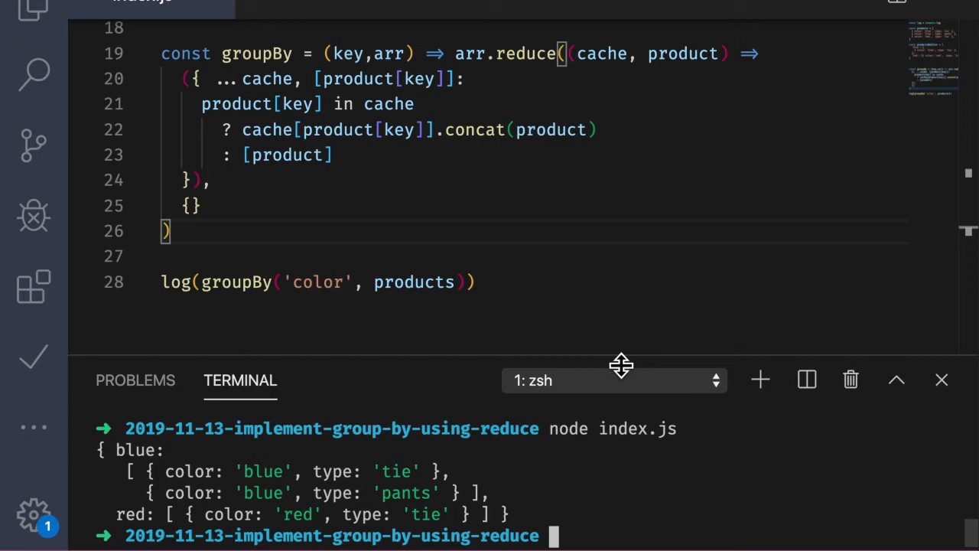
mouse_move(601, 273)
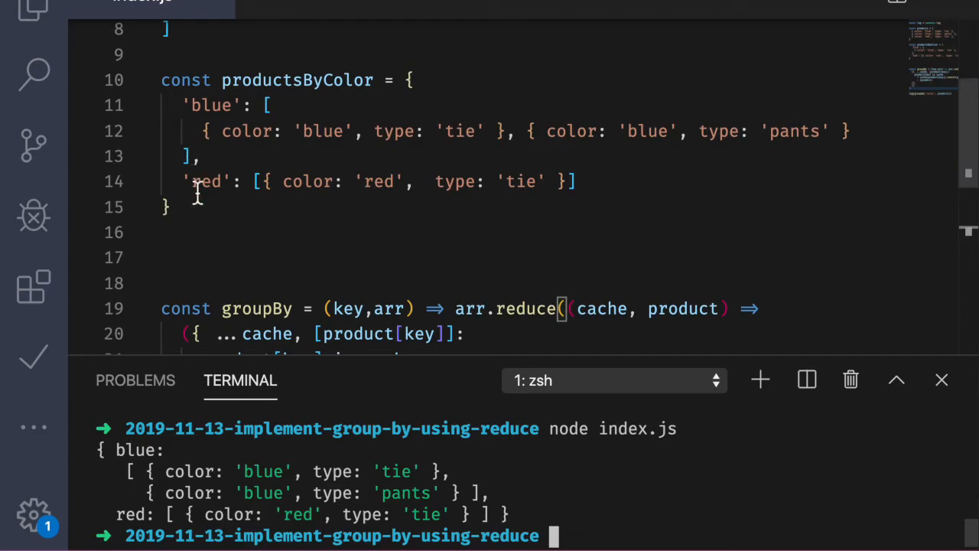
mouse_move(113, 523)
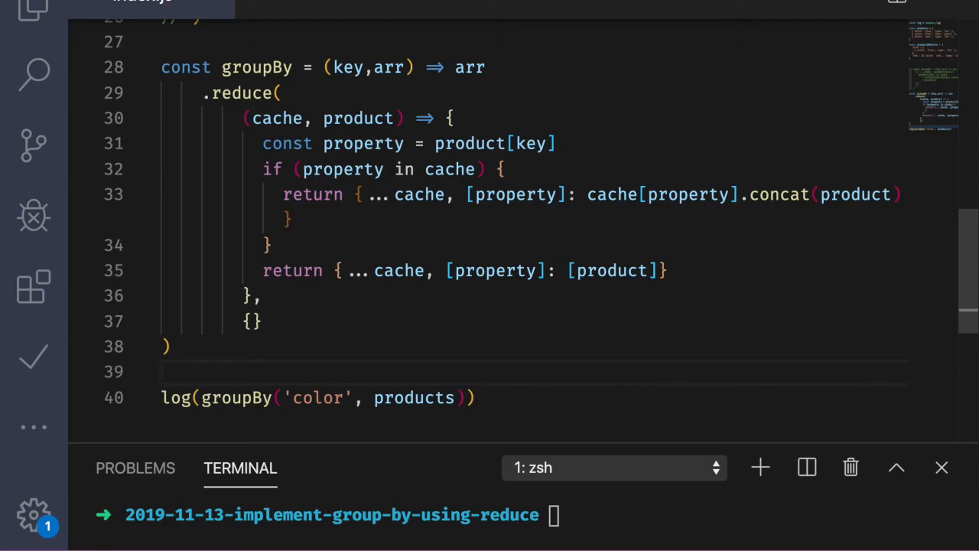
mouse_move(425, 168)
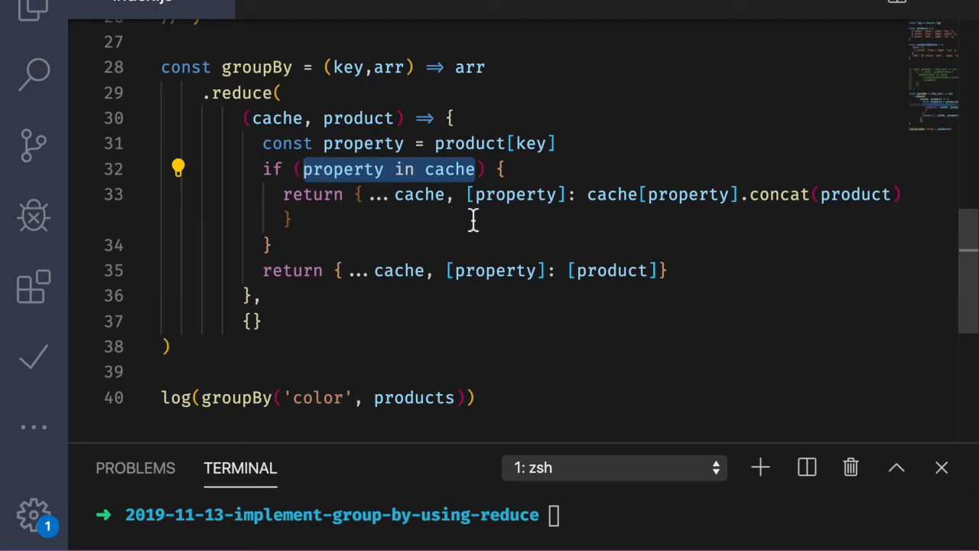
mouse_move(541, 217)
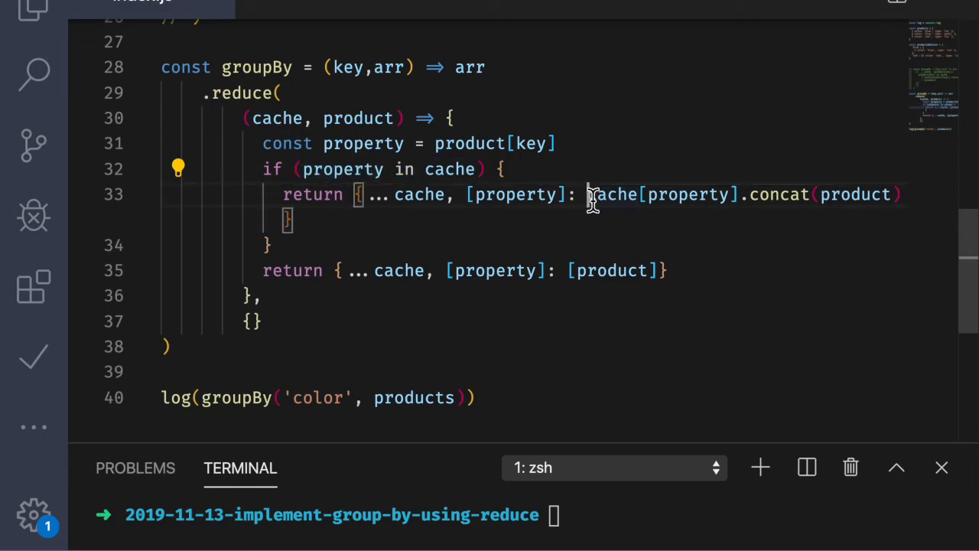
- Select the cache concat expression while refactoring into a property variable with if/return
left_click_drag(589, 195, 851, 194)
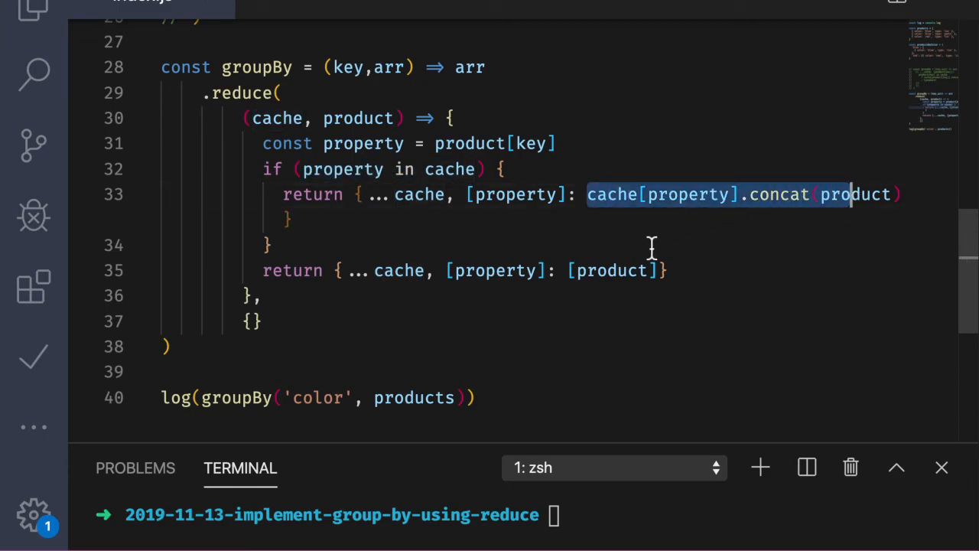
mouse_move(483, 252)
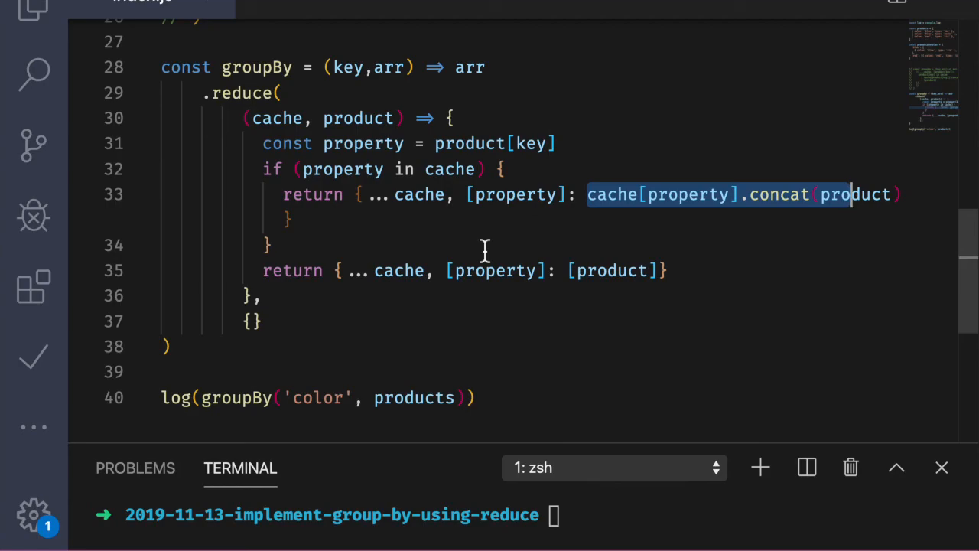
mouse_move(353, 277)
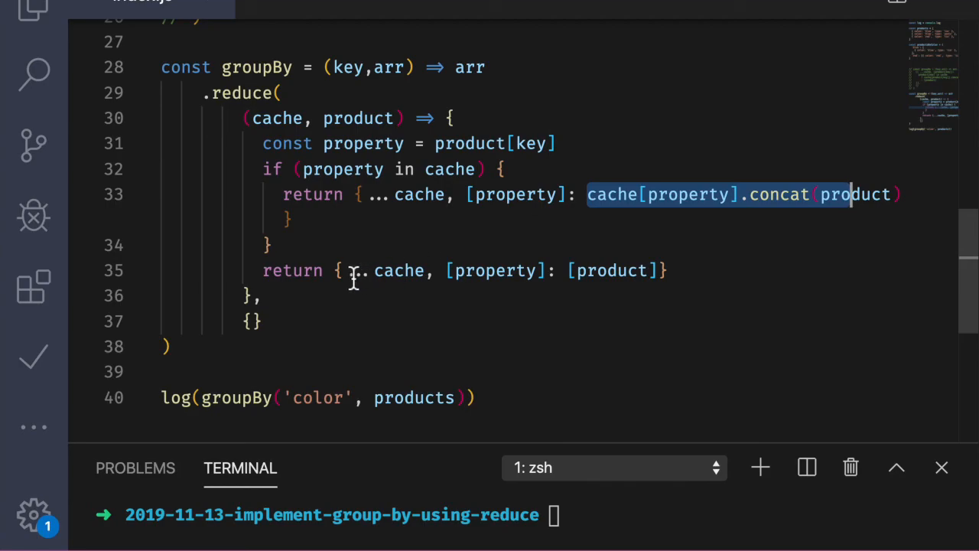
mouse_move(497, 269)
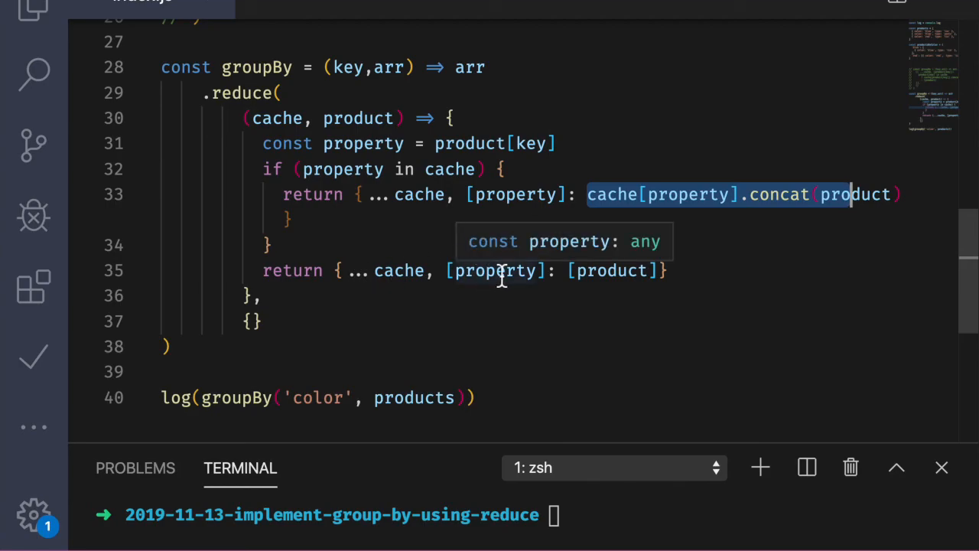
mouse_move(614, 269)
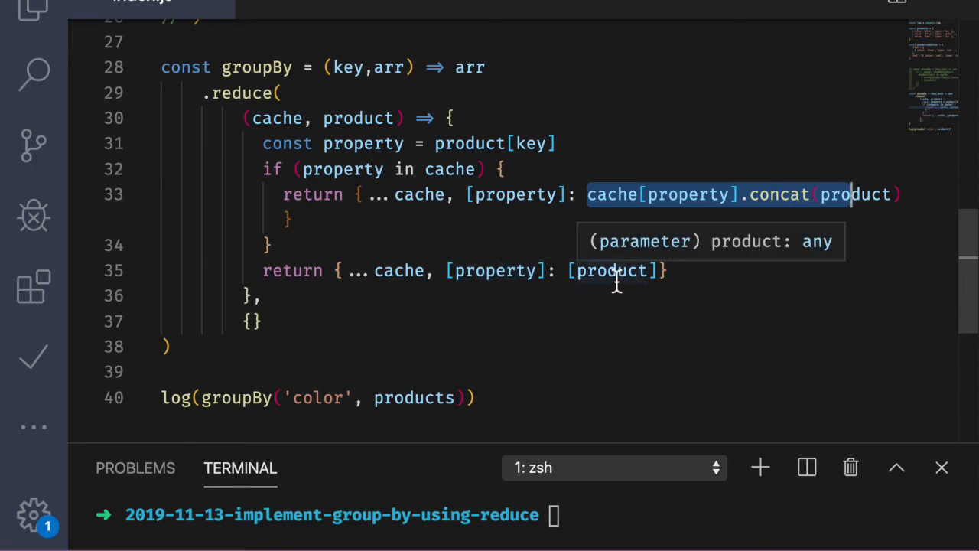